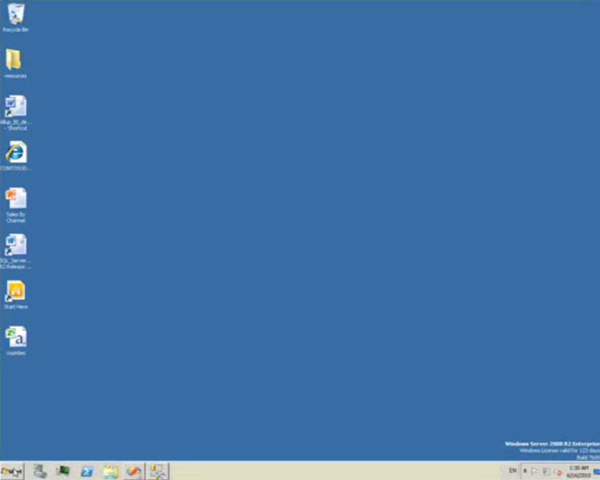
Step: Launch Report Builder from the taskbar to begin a new Table or Matrix report
{"action": "left_click", "coordinate": [8, 473]}
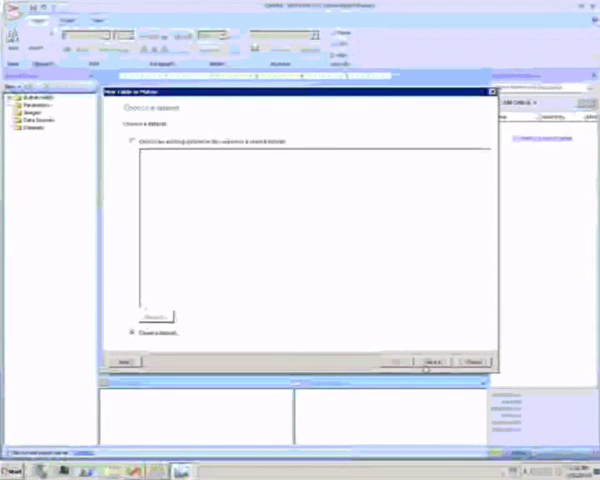
Step: Create data source DataSource1 as a new SQL Server connection to the ContosoRetailDW database
{"action": "left_click", "coordinate": [444, 361]}
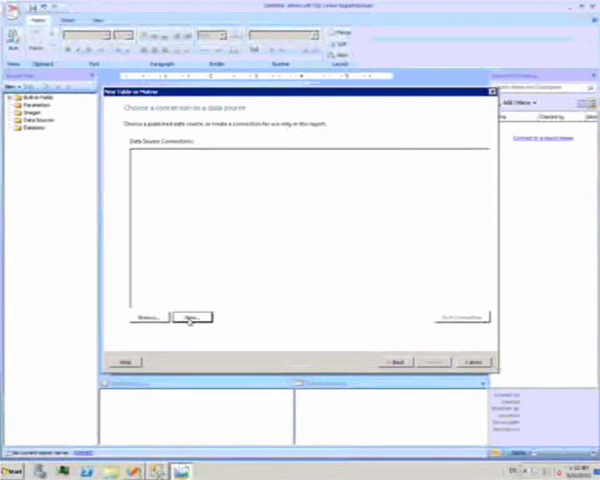
{"action": "left_click", "coordinate": [195, 317]}
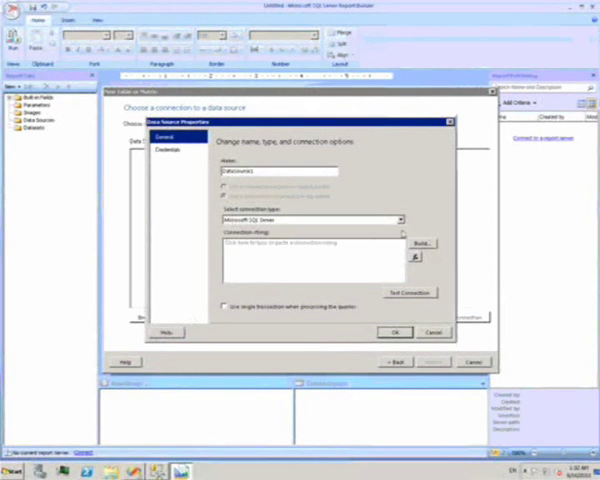
{"action": "left_click", "coordinate": [398, 219]}
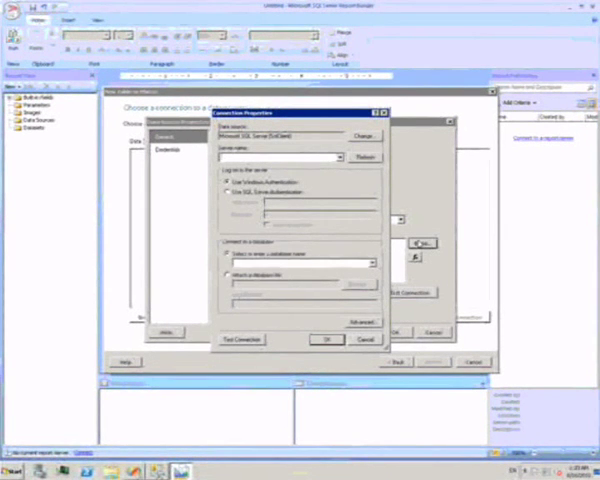
{"action": "left_click", "coordinate": [371, 267]}
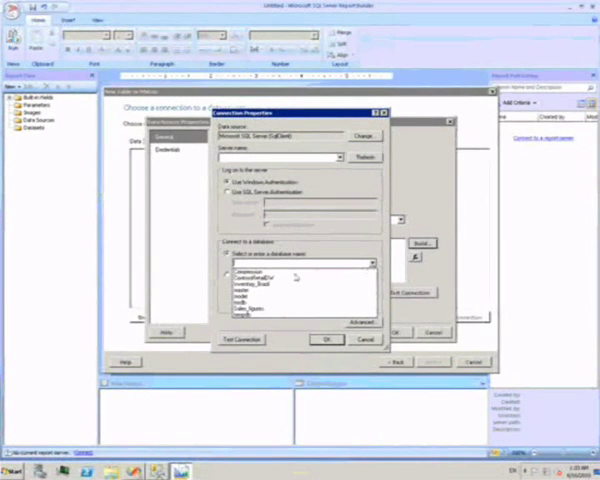
{"action": "left_click", "coordinate": [290, 280]}
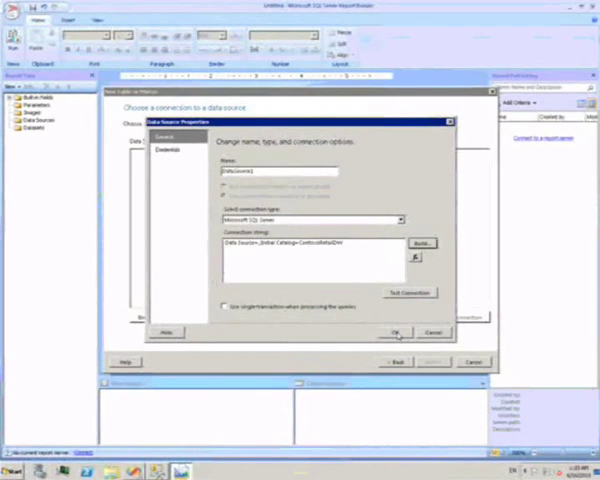
{"action": "left_click", "coordinate": [393, 331]}
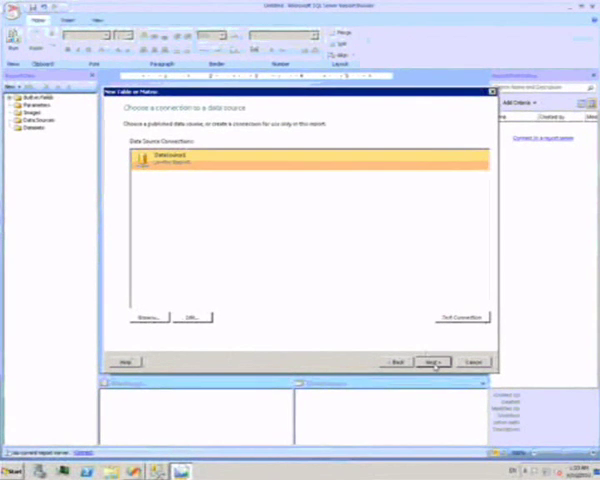
Step: Build the query from the database tables and place summed SalesQuantity and SalesQuota in Values
{"action": "left_click", "coordinate": [426, 361]}
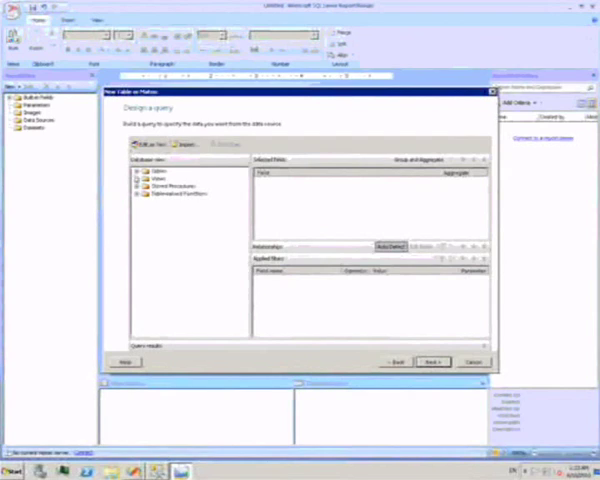
{"action": "left_click", "coordinate": [142, 177]}
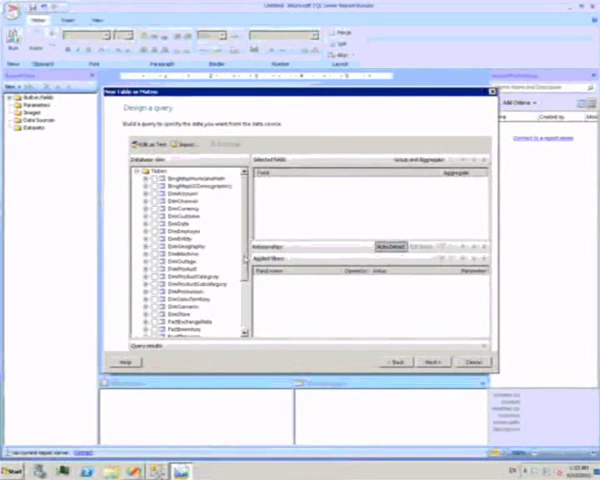
{"action": "scroll", "scroll_direction": "down", "scroll_amount": 3}
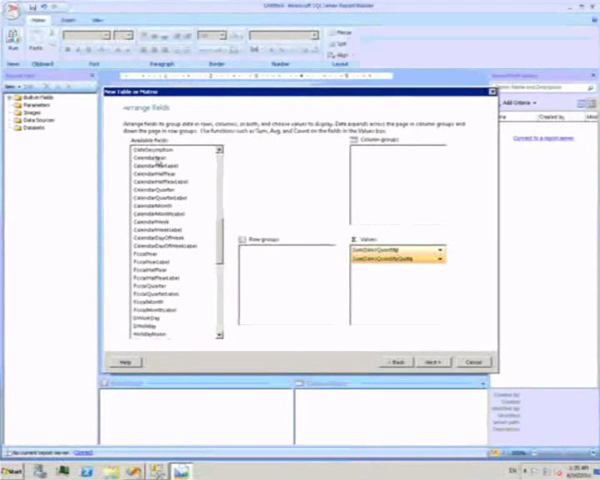
Step: Group columns by CalendarYear and rows by Manufacturer then ProductName, keeping subtotals
{"action": "double_click", "coordinate": [155, 150]}
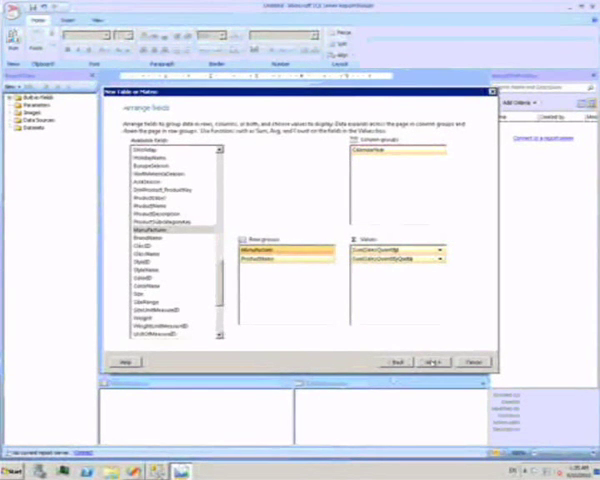
{"action": "left_click", "coordinate": [436, 360]}
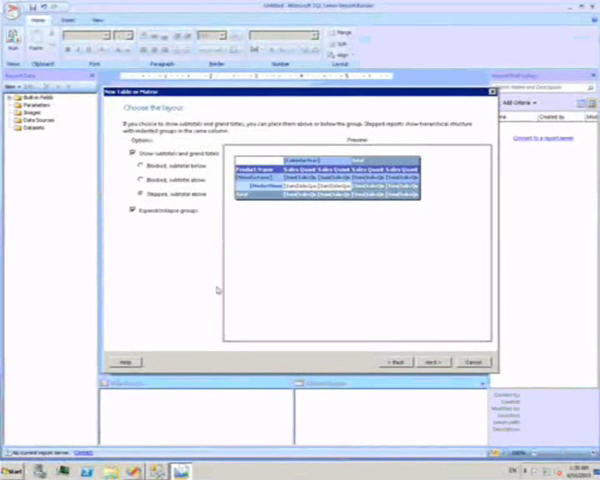
Step: Keep the stepped layout with subtotals, apply the green style, and finish placing the matrix
{"action": "left_click", "coordinate": [429, 360]}
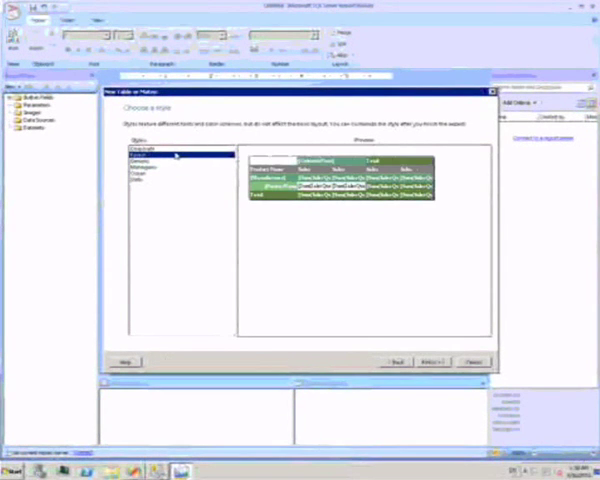
{"action": "left_click", "coordinate": [467, 361]}
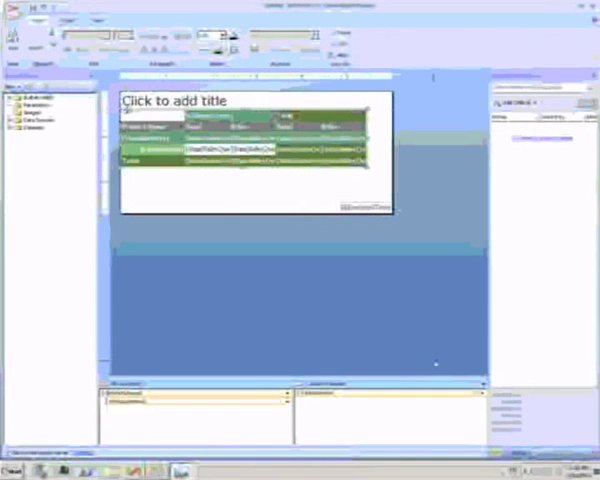